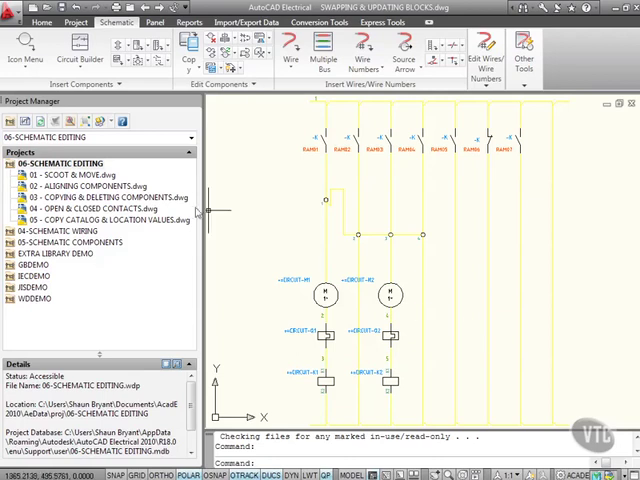
# Add the active drawing to the 06-SCHEMATIC EDITING project, applying project defaults to its settings.
pyautogui.rightClick(60, 164)
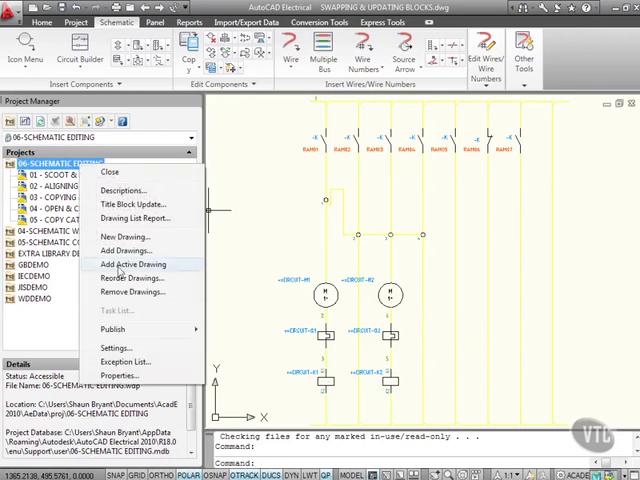
pyautogui.click(132, 264)
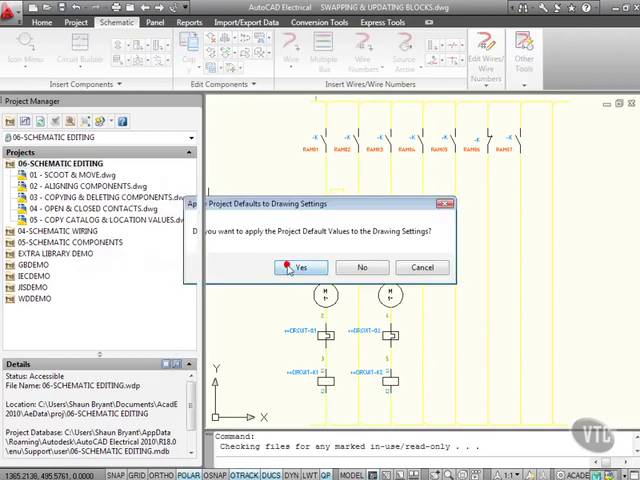
pyautogui.click(298, 268)
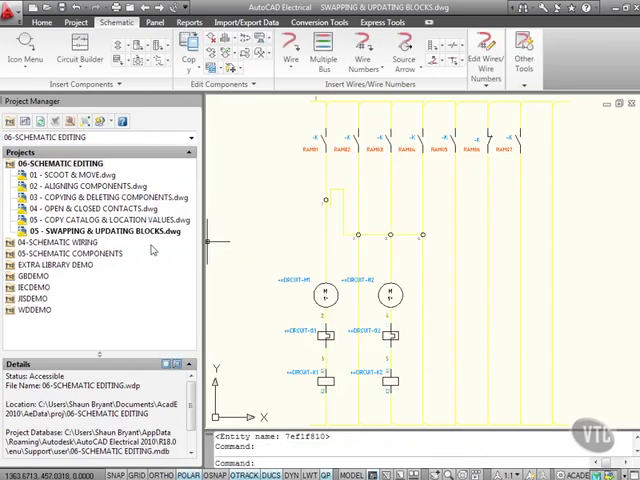
# Set the drawing's Sheet value to 06 in Drawing Properties and confirm.
pyautogui.rightClick(96, 228)
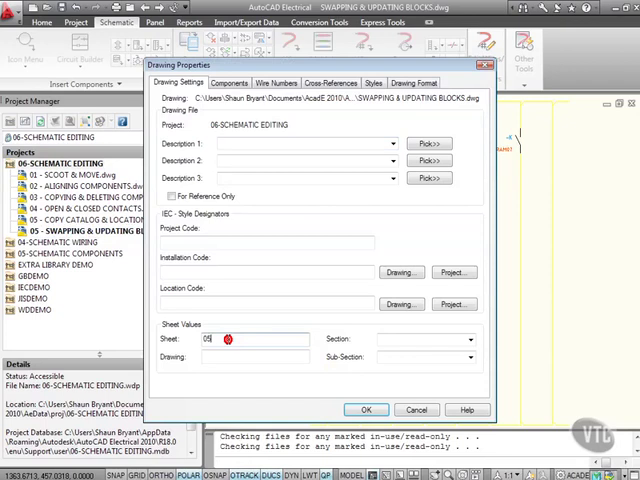
pyautogui.write('06')
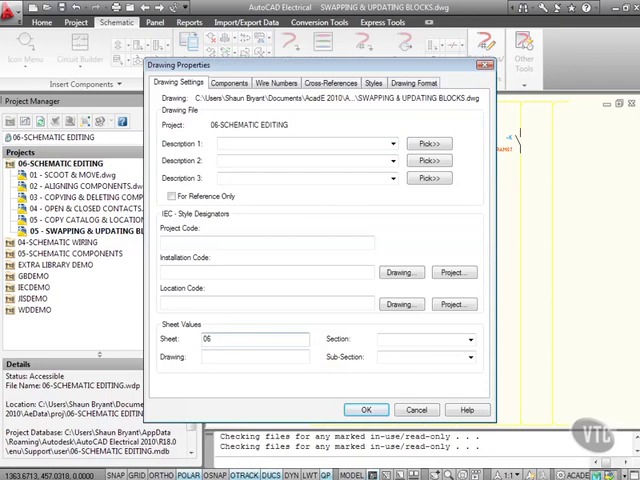
pyautogui.click(366, 408)
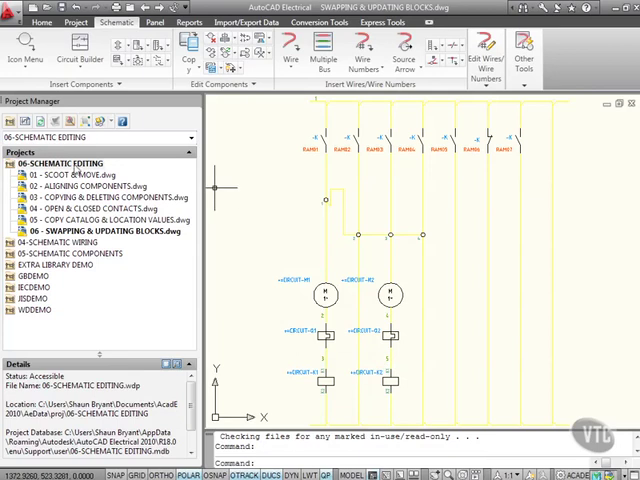
# Show the project's Properties with the Schematic Libraries path list expanded.
pyautogui.rightClick(56, 164)
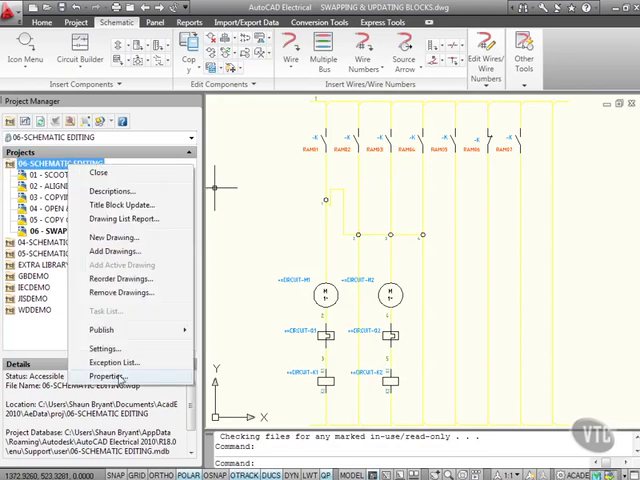
pyautogui.click(110, 376)
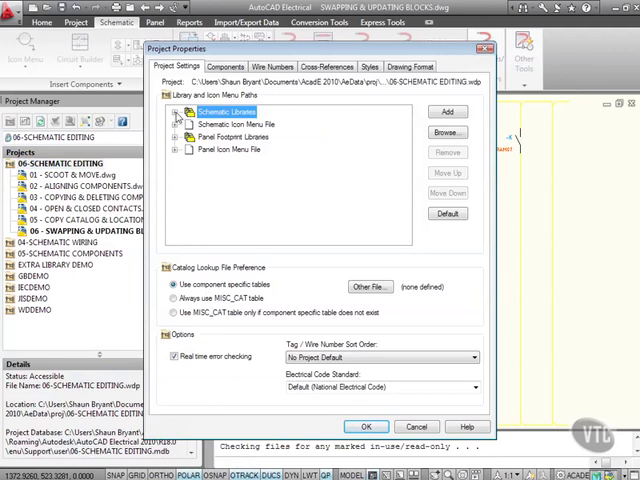
pyautogui.click(176, 112)
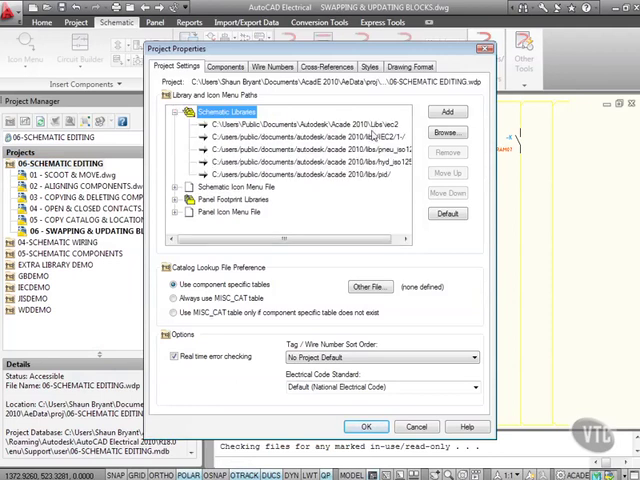
pyautogui.moveTo(372, 136)
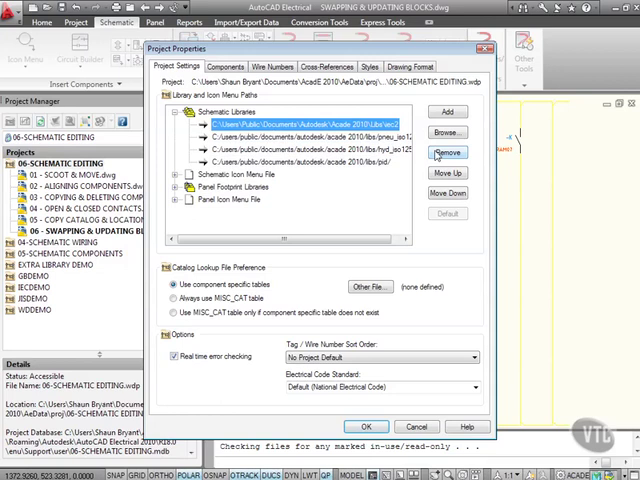
# Remove the existing schematic library path and add the first new library folder.
pyautogui.click(444, 152)
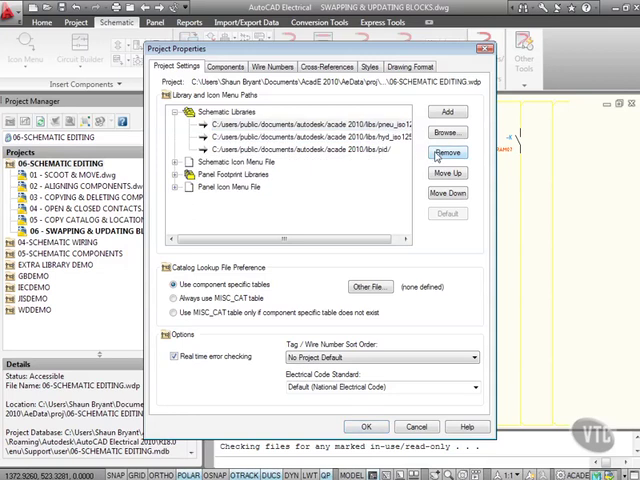
pyautogui.click(448, 112)
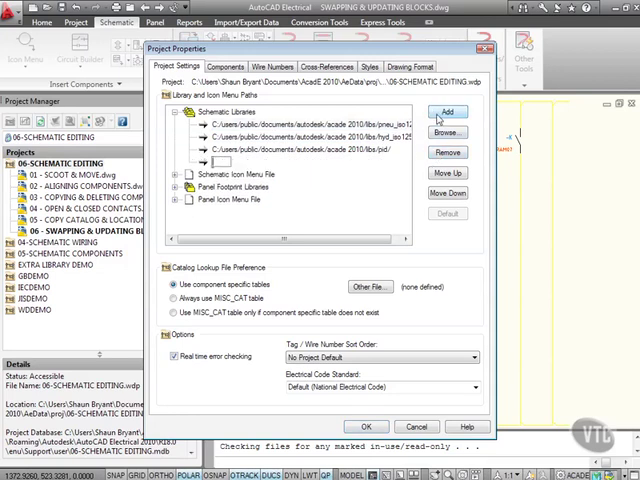
pyautogui.click(448, 132)
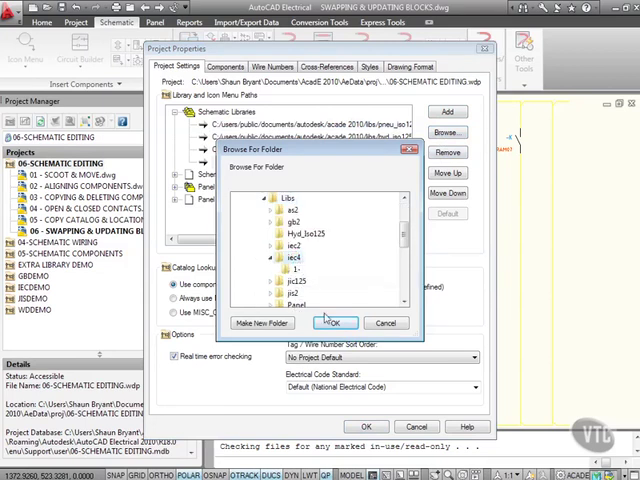
pyautogui.click(336, 322)
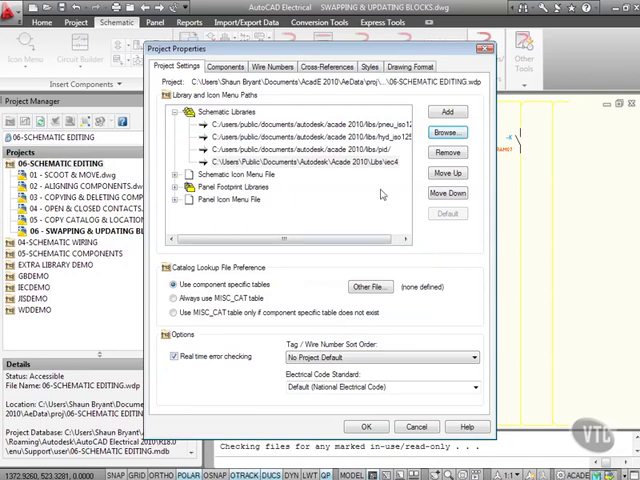
# Add a second library folder, move it up in the search order, and save the project settings.
pyautogui.click(446, 174)
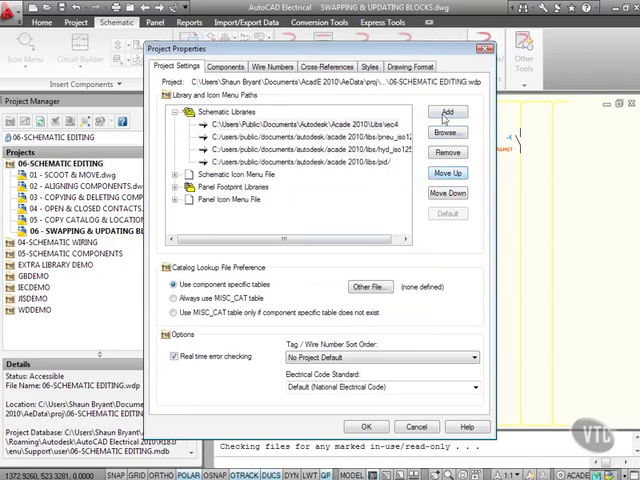
pyautogui.click(446, 132)
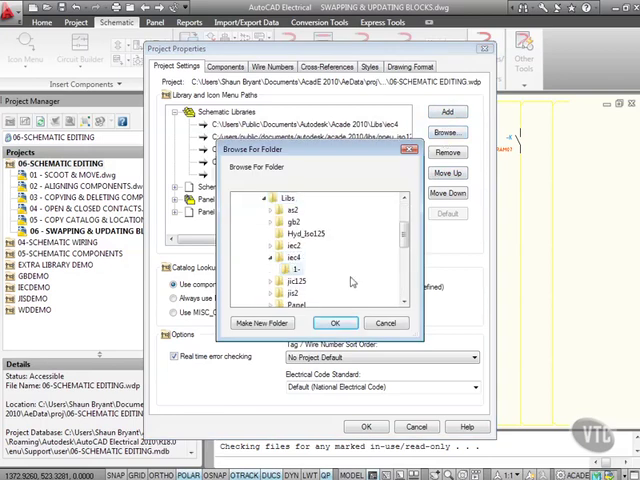
pyautogui.click(336, 322)
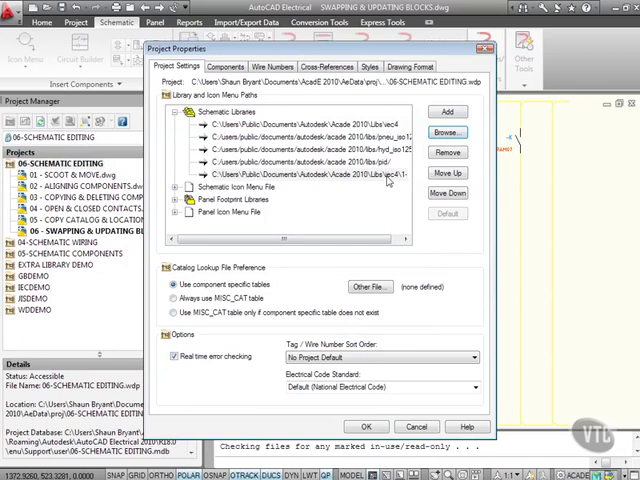
pyautogui.click(448, 172)
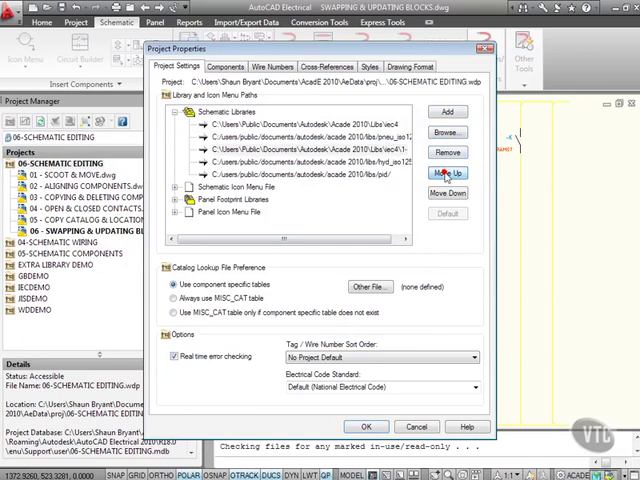
pyautogui.click(448, 172)
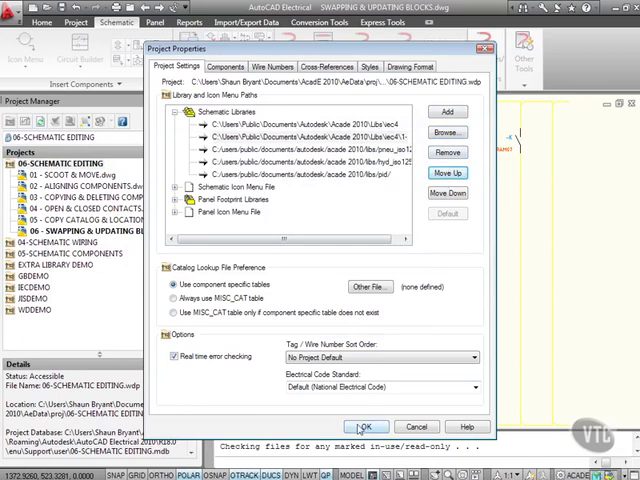
pyautogui.click(366, 426)
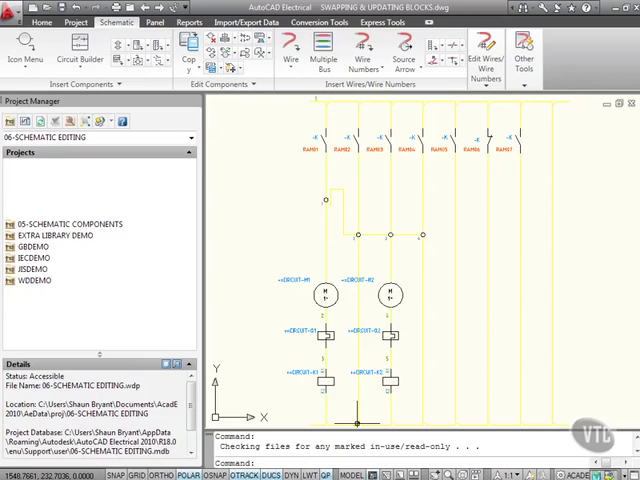
# Expand the project's drawings and start inserting a schematic symbol from the Icon Menu.
pyautogui.click(8, 164)
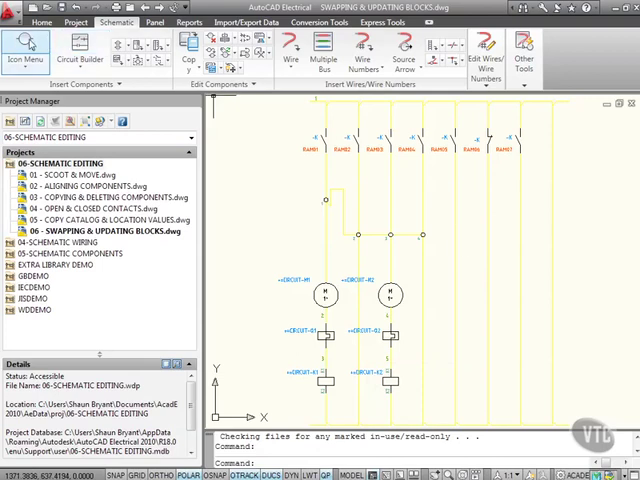
pyautogui.click(30, 50)
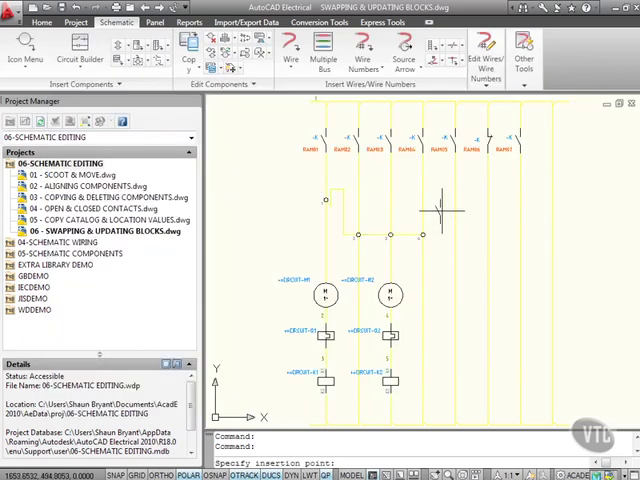
pyautogui.moveTo(488, 198)
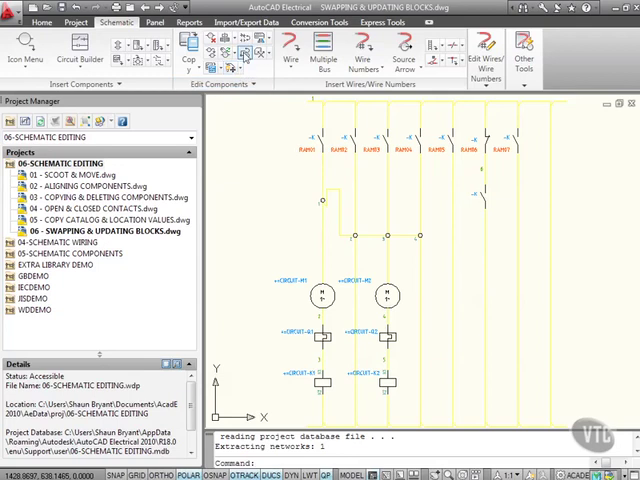
pyautogui.moveTo(246, 54)
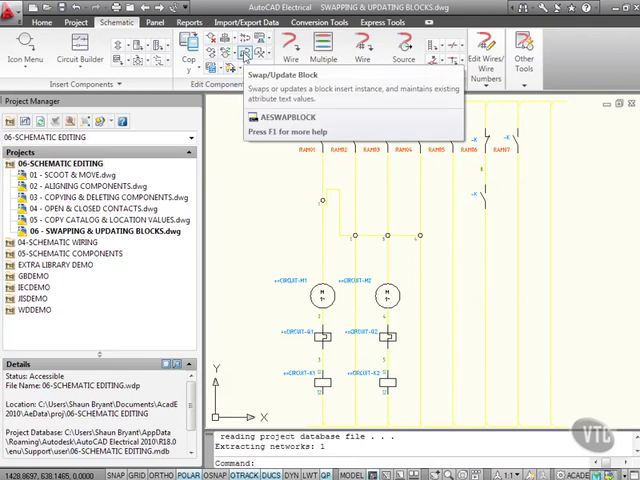
# Start Swap/Update Block set to project-wide scope with Option B Library Swap selected.
pyautogui.click(248, 52)
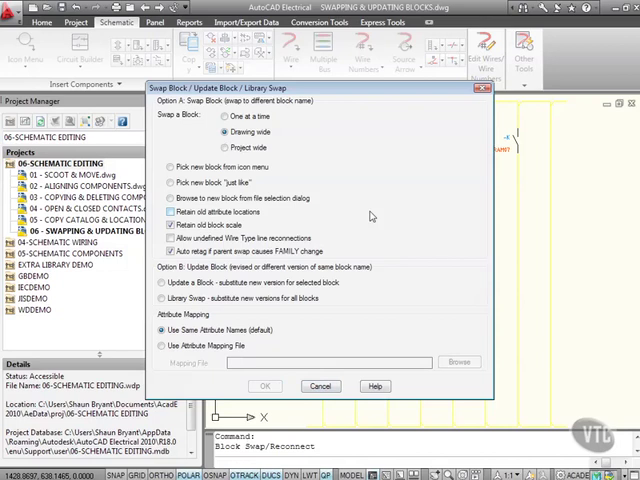
pyautogui.moveTo(372, 214)
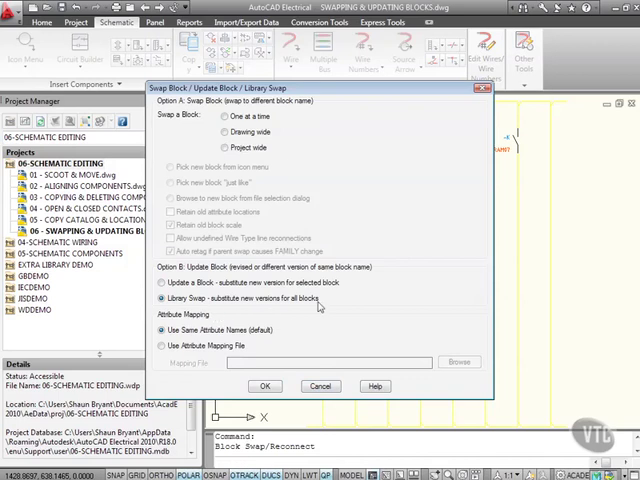
pyautogui.moveTo(318, 306)
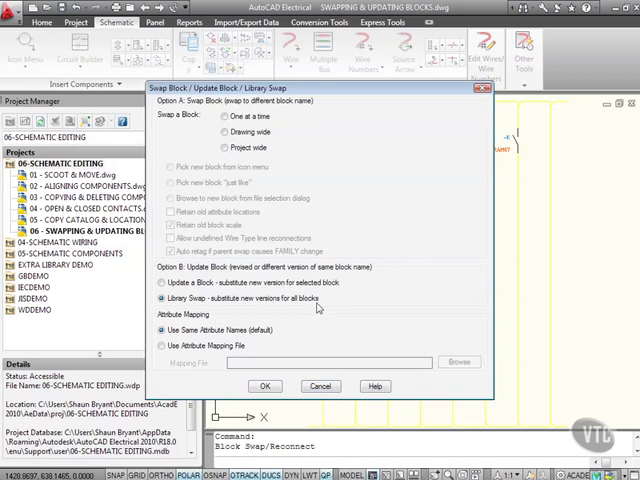
pyautogui.click(218, 120)
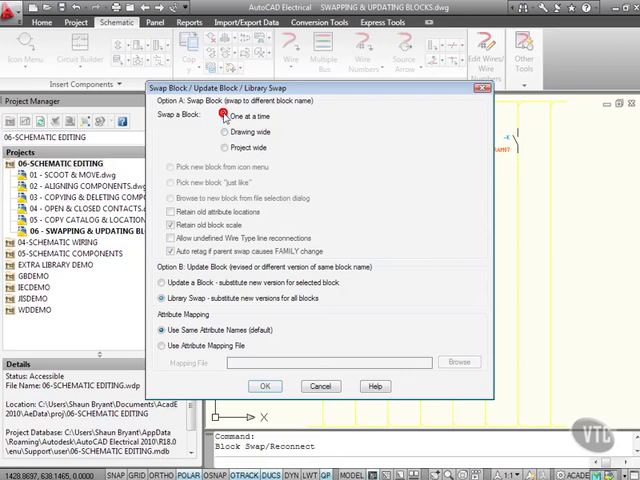
pyautogui.click(224, 132)
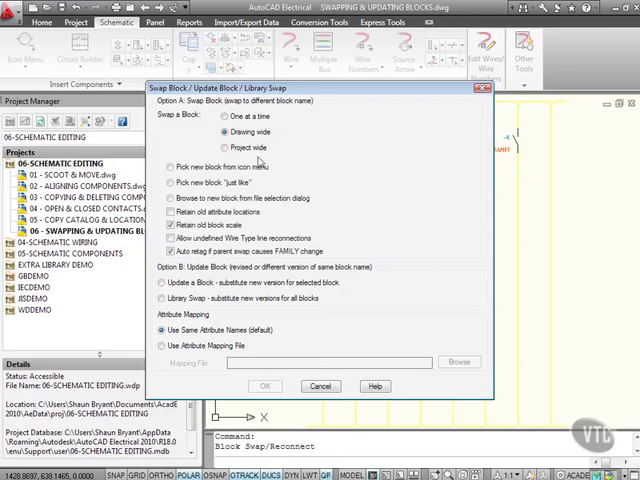
pyautogui.click(224, 146)
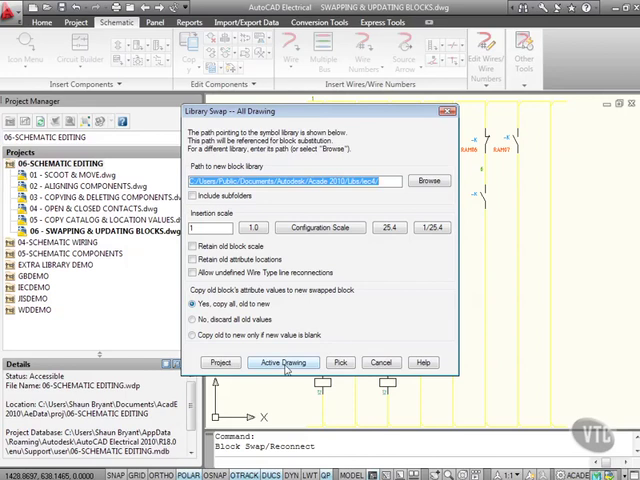
# Run the library swap on the active drawing only.
pyautogui.click(284, 362)
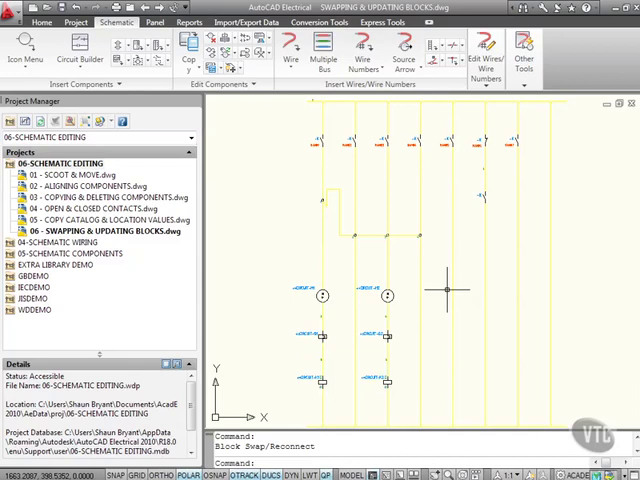
pyautogui.moveTo(442, 290)
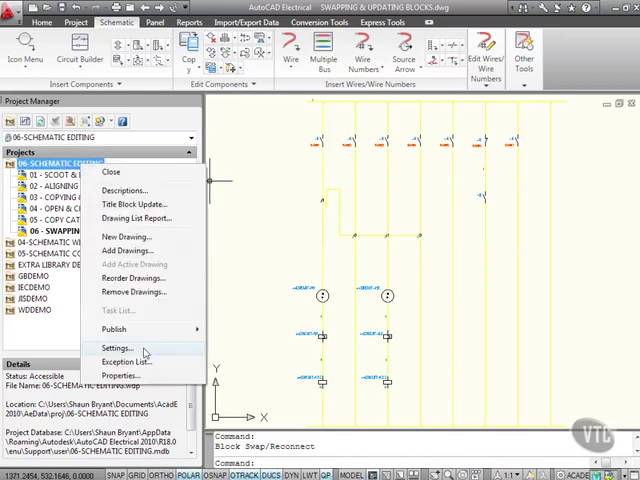
# In project Properties, add a new schematic library path and choose its folder.
pyautogui.click(118, 348)
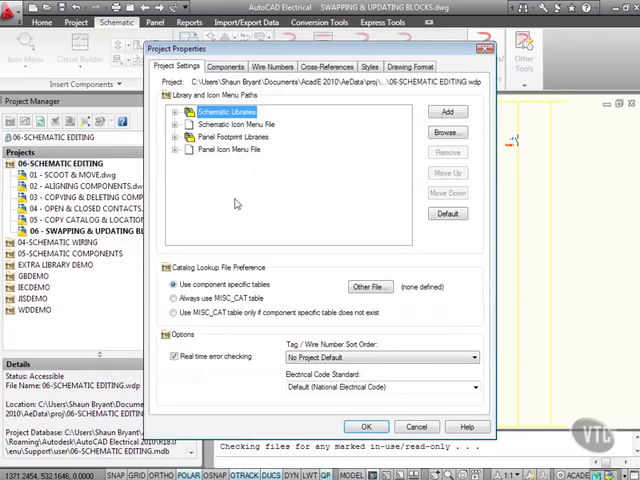
pyautogui.click(220, 112)
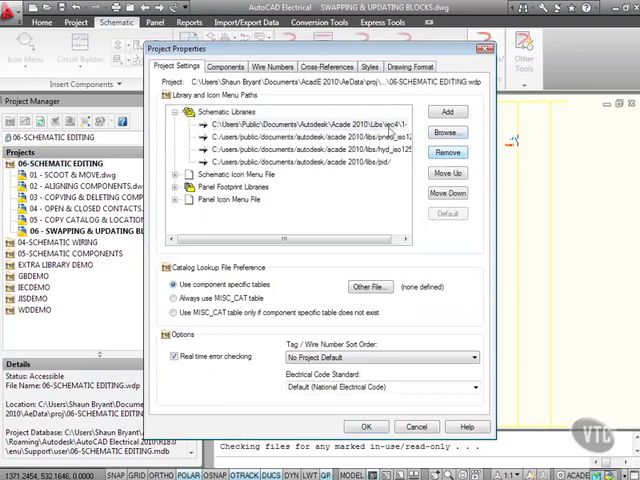
pyautogui.click(448, 152)
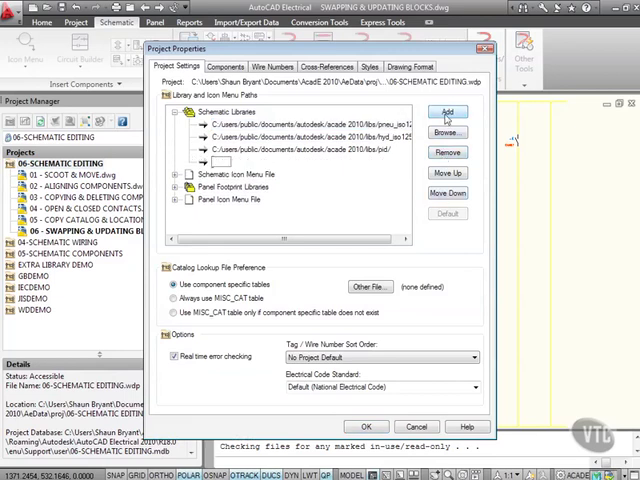
pyautogui.click(448, 132)
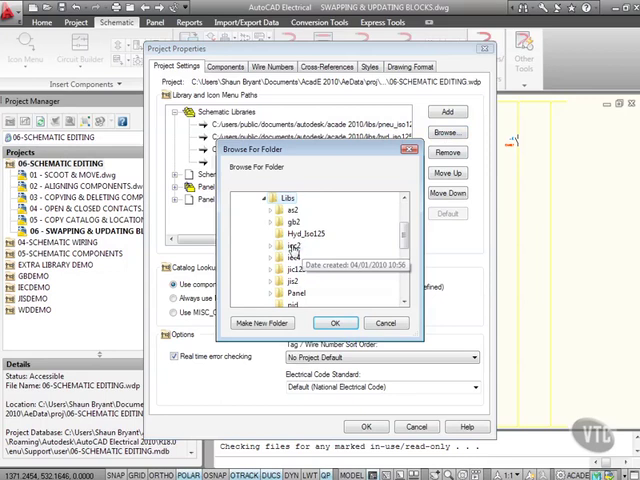
pyautogui.click(336, 322)
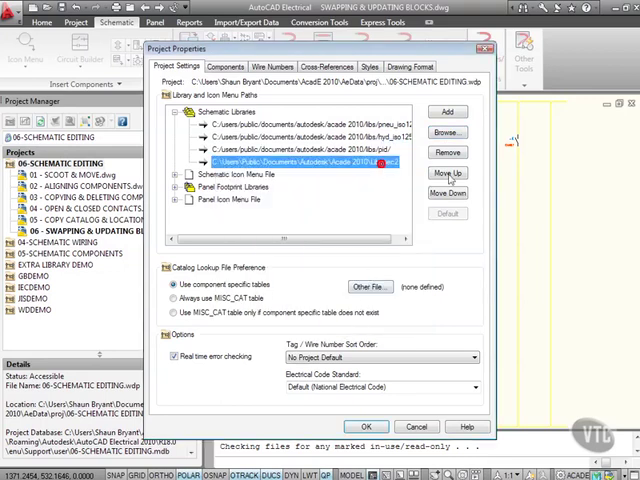
# Browse to a different folder for the path, move it higher in order, and apply the changes.
pyautogui.click(448, 176)
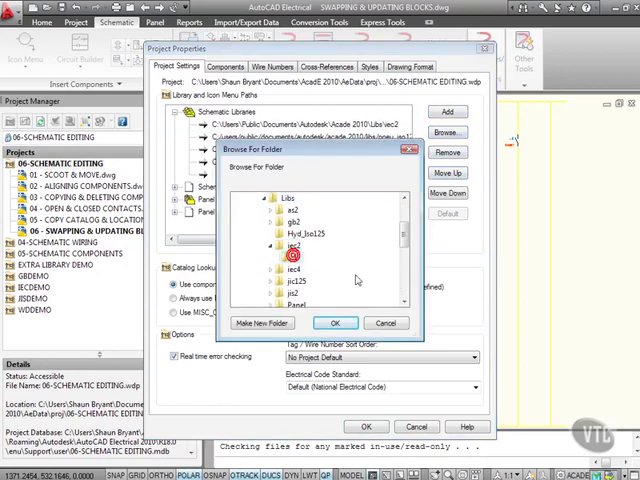
pyautogui.click(336, 322)
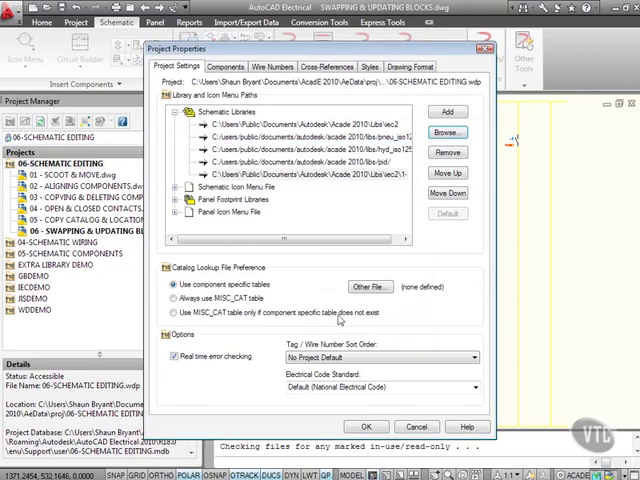
pyautogui.click(446, 174)
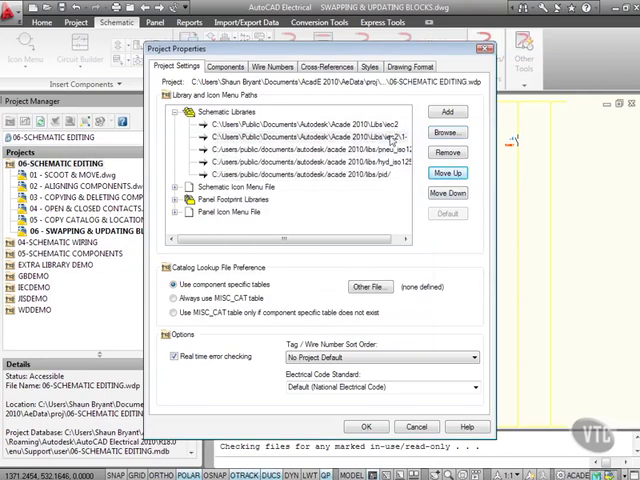
pyautogui.click(366, 426)
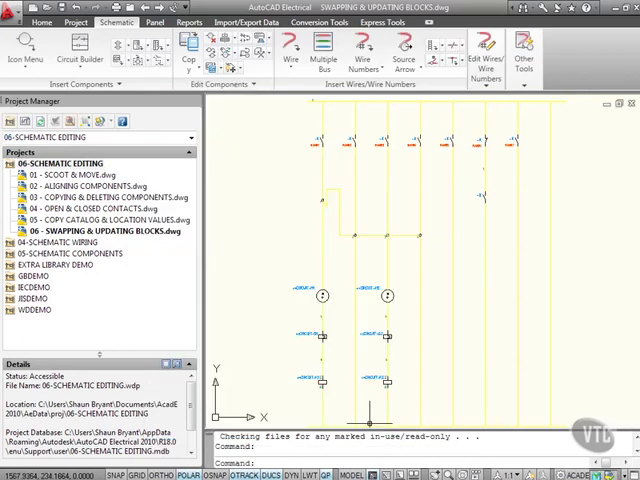
pyautogui.moveTo(410, 276)
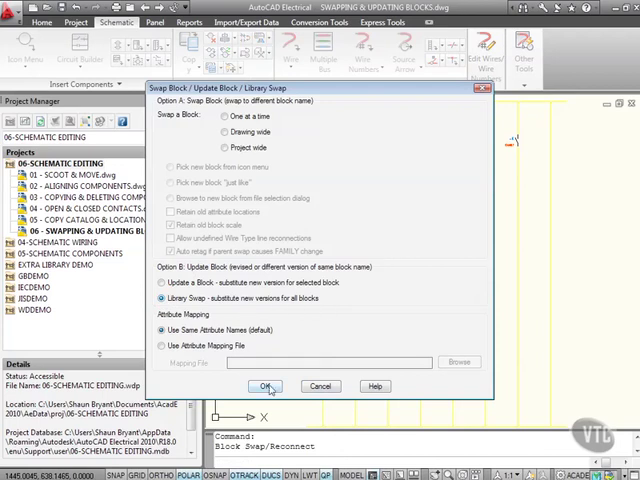
# Proceed with Library Swap, browsing to the other symbol library folder as the swap source.
pyautogui.click(266, 386)
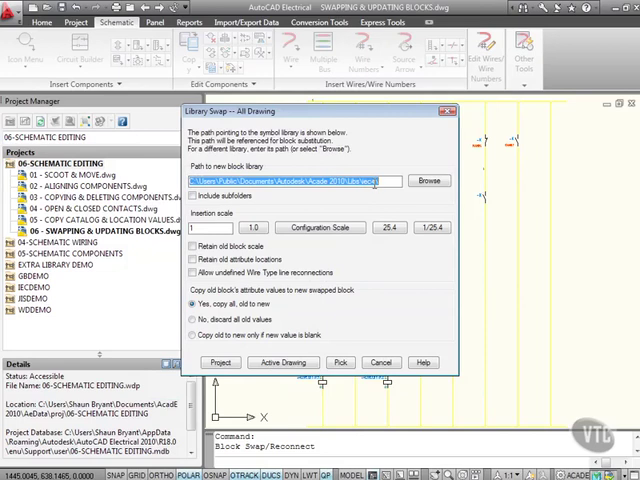
pyautogui.click(428, 180)
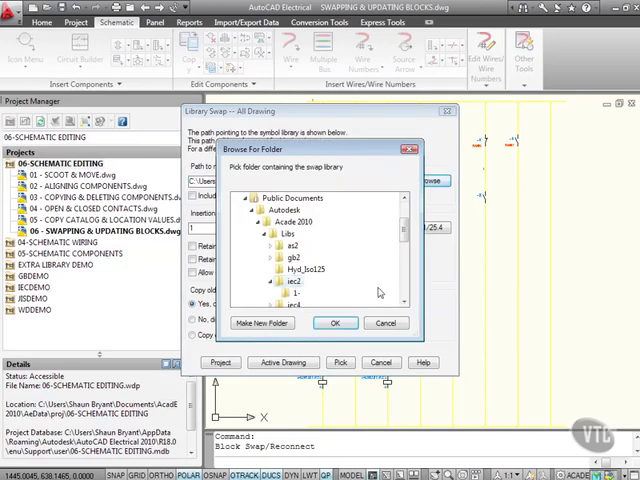
pyautogui.click(336, 322)
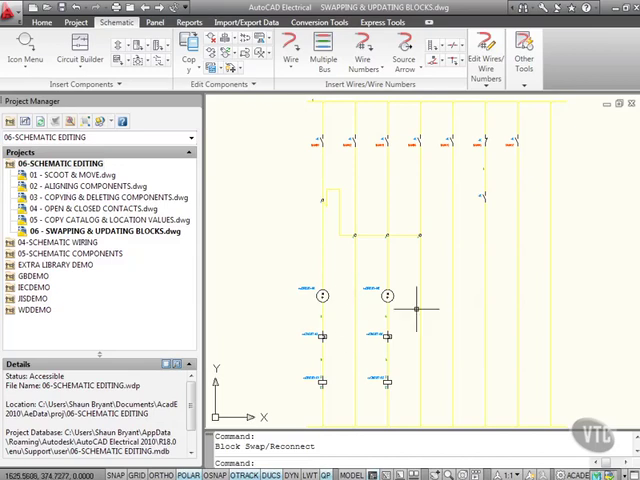
pyautogui.moveTo(360, 100)
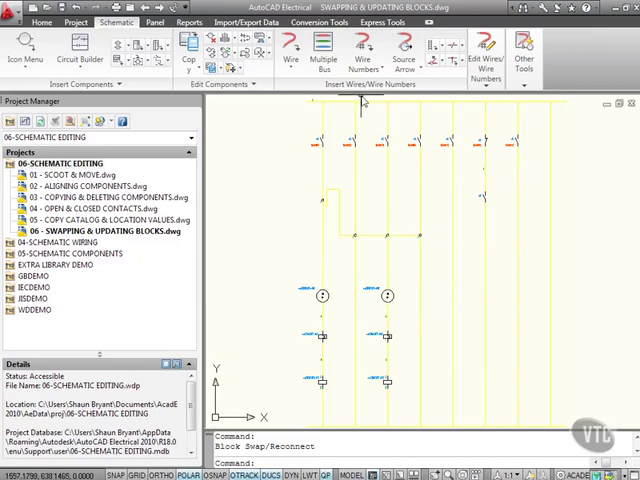
pyautogui.moveTo(244, 52)
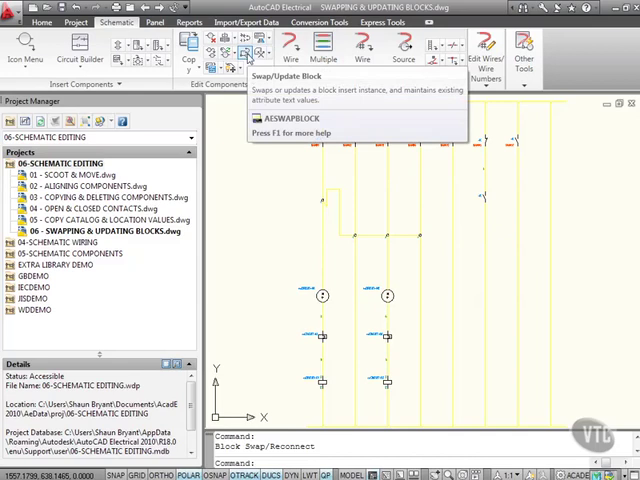
pyautogui.moveTo(464, 258)
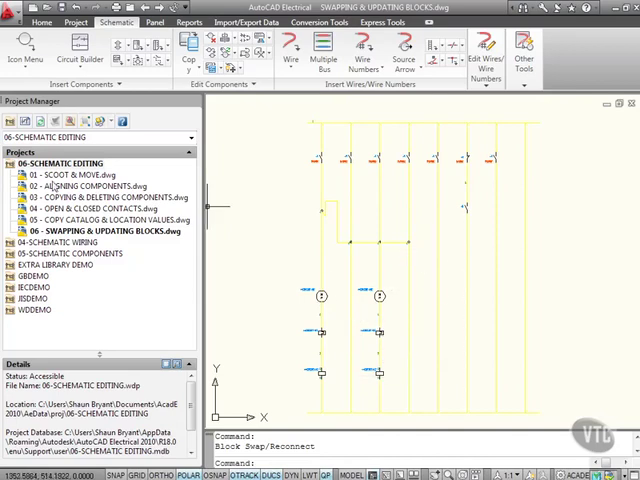
pyautogui.rightClick(64, 164)
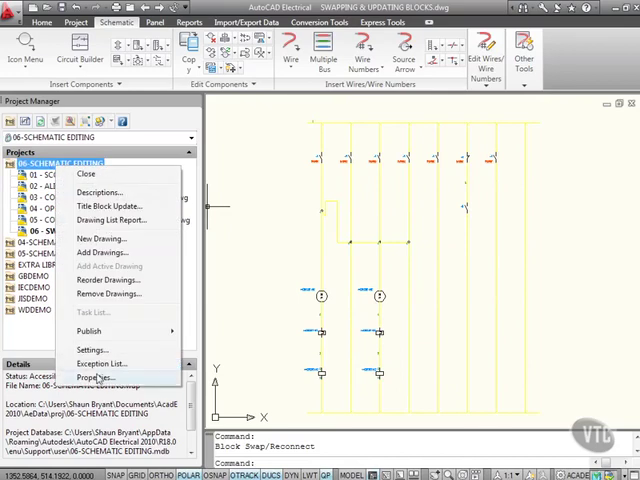
pyautogui.click(96, 376)
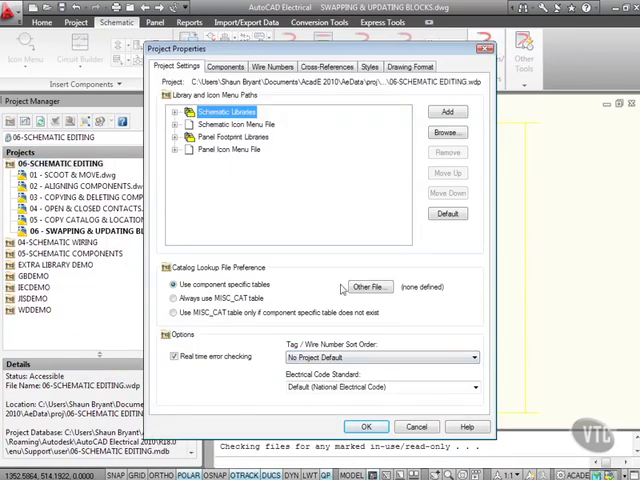
pyautogui.click(366, 426)
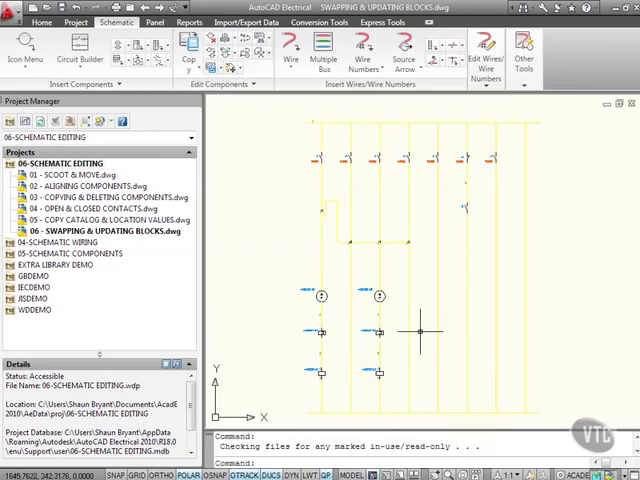